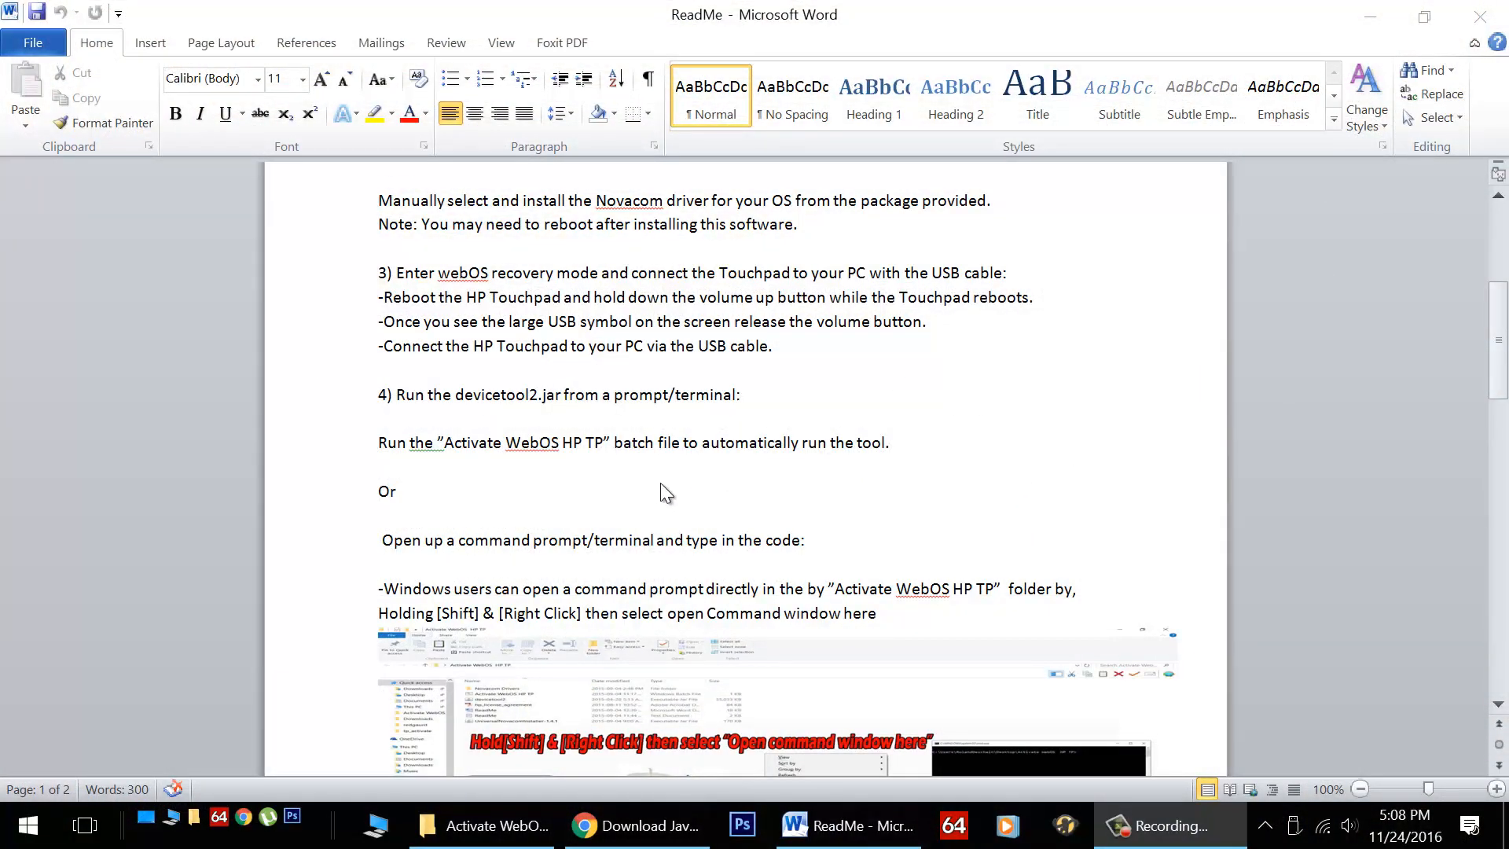
Locate the line 'java -jar devicetool2.jar' in the ReadMe and copy it via the context menu
scroll("down", 3)
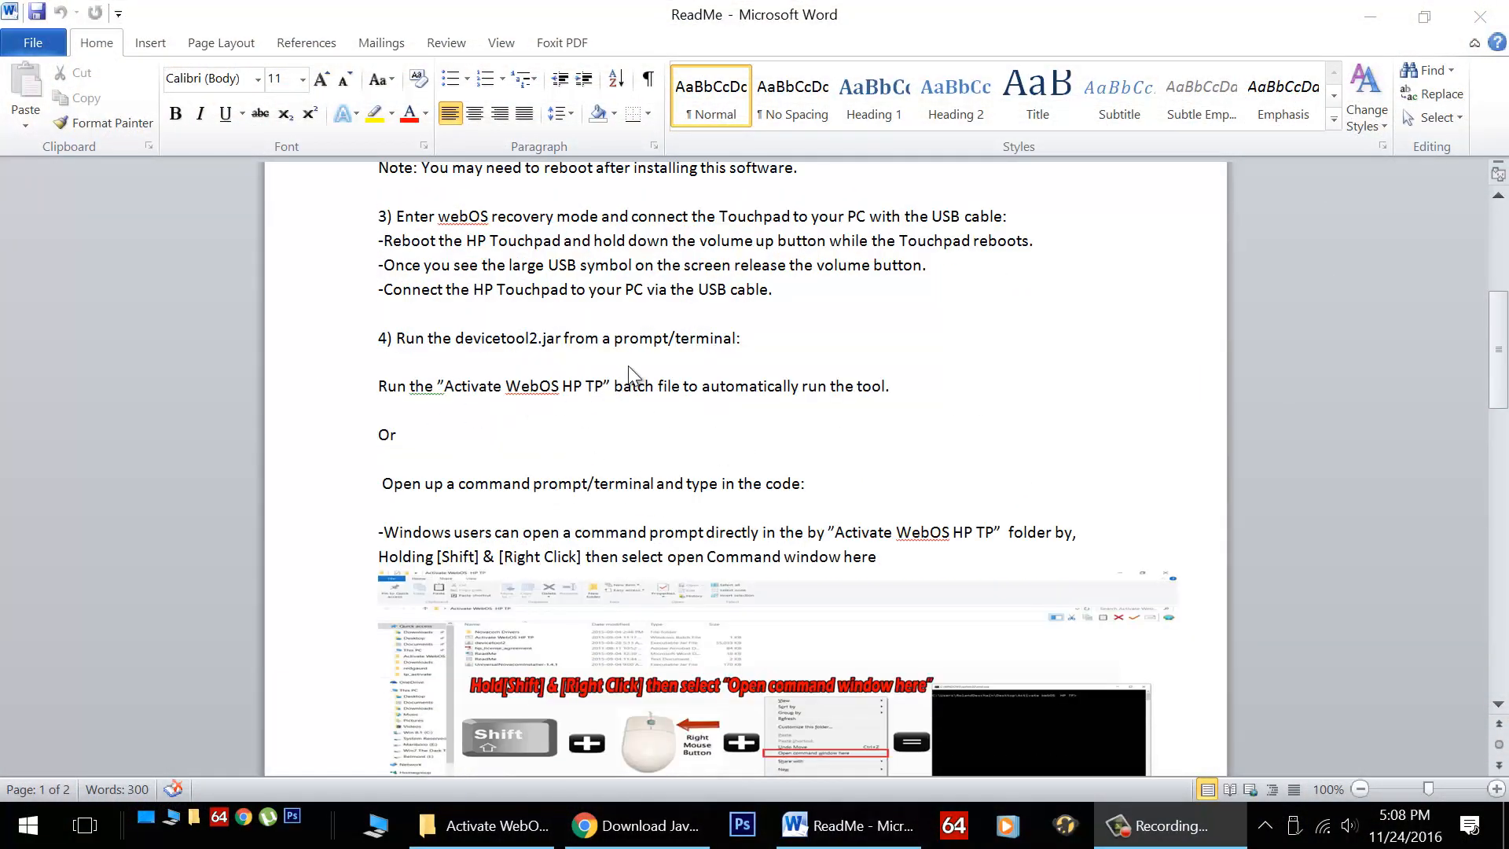
mouse_move(642, 485)
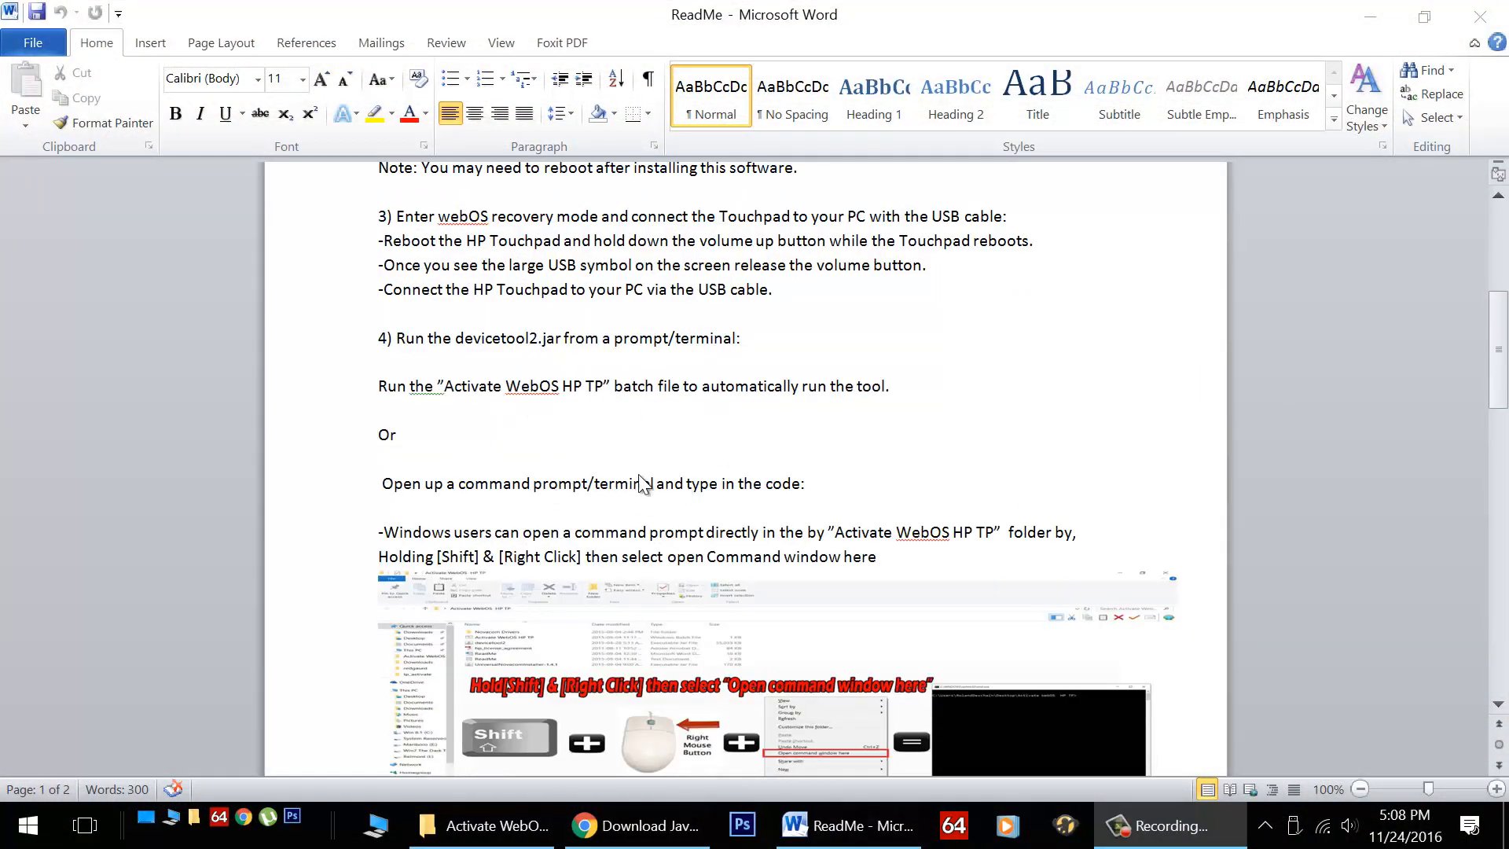
scroll("down", 3)
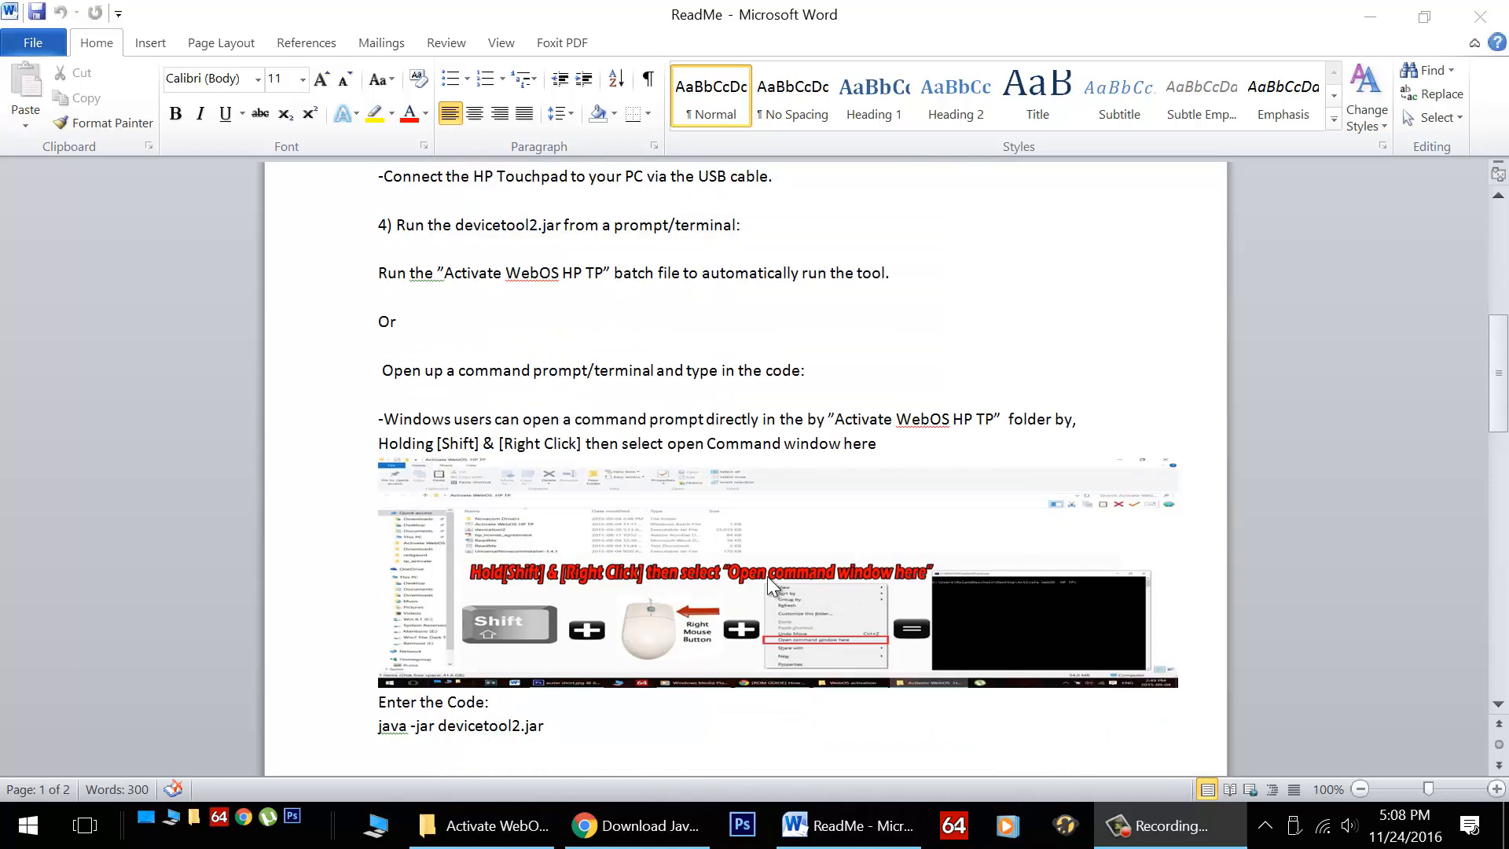
scroll("down", 3)
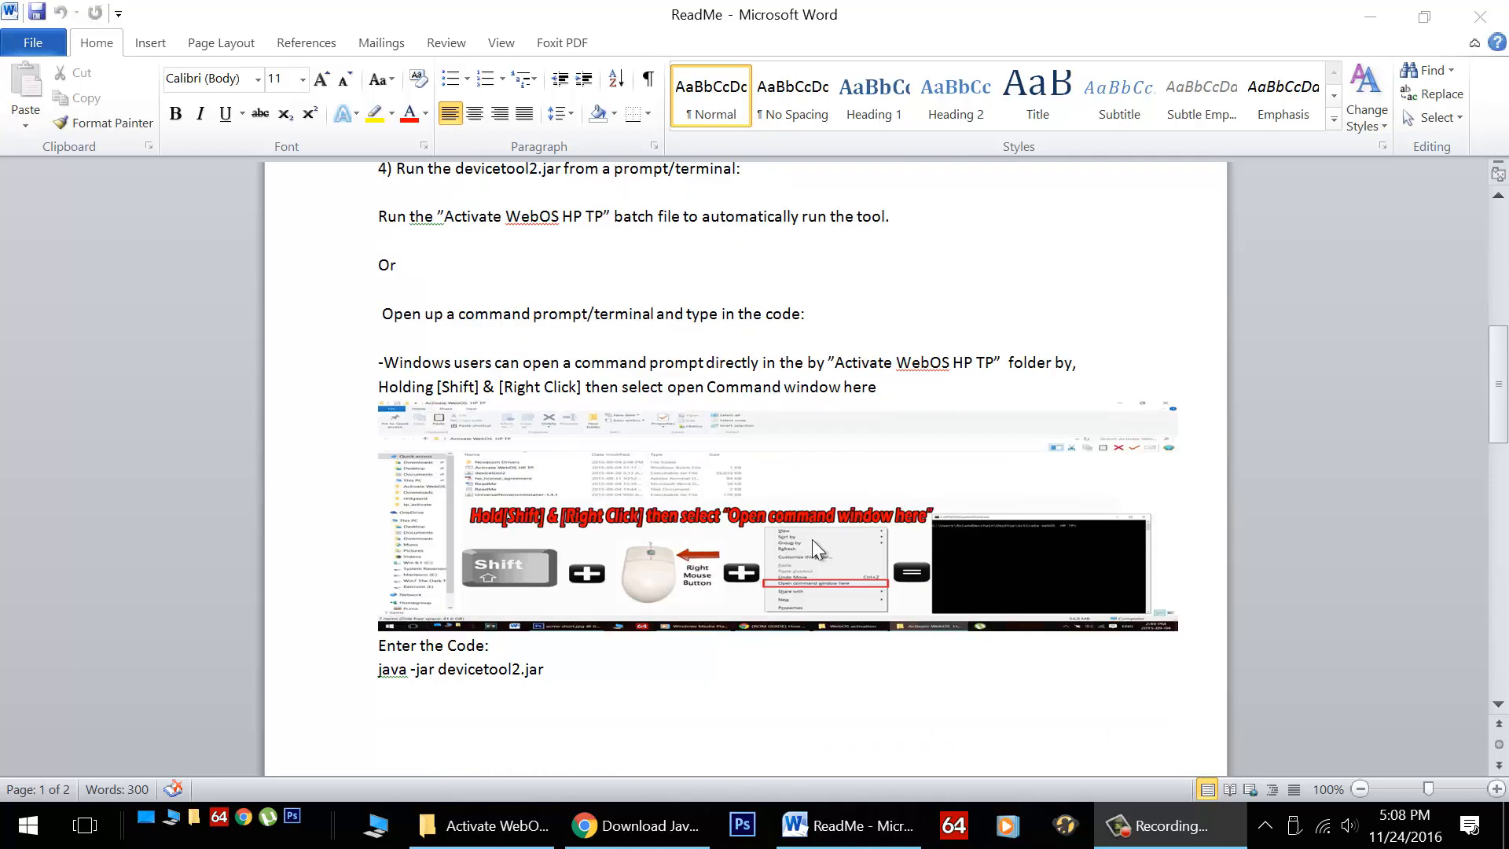
mouse_move(504, 573)
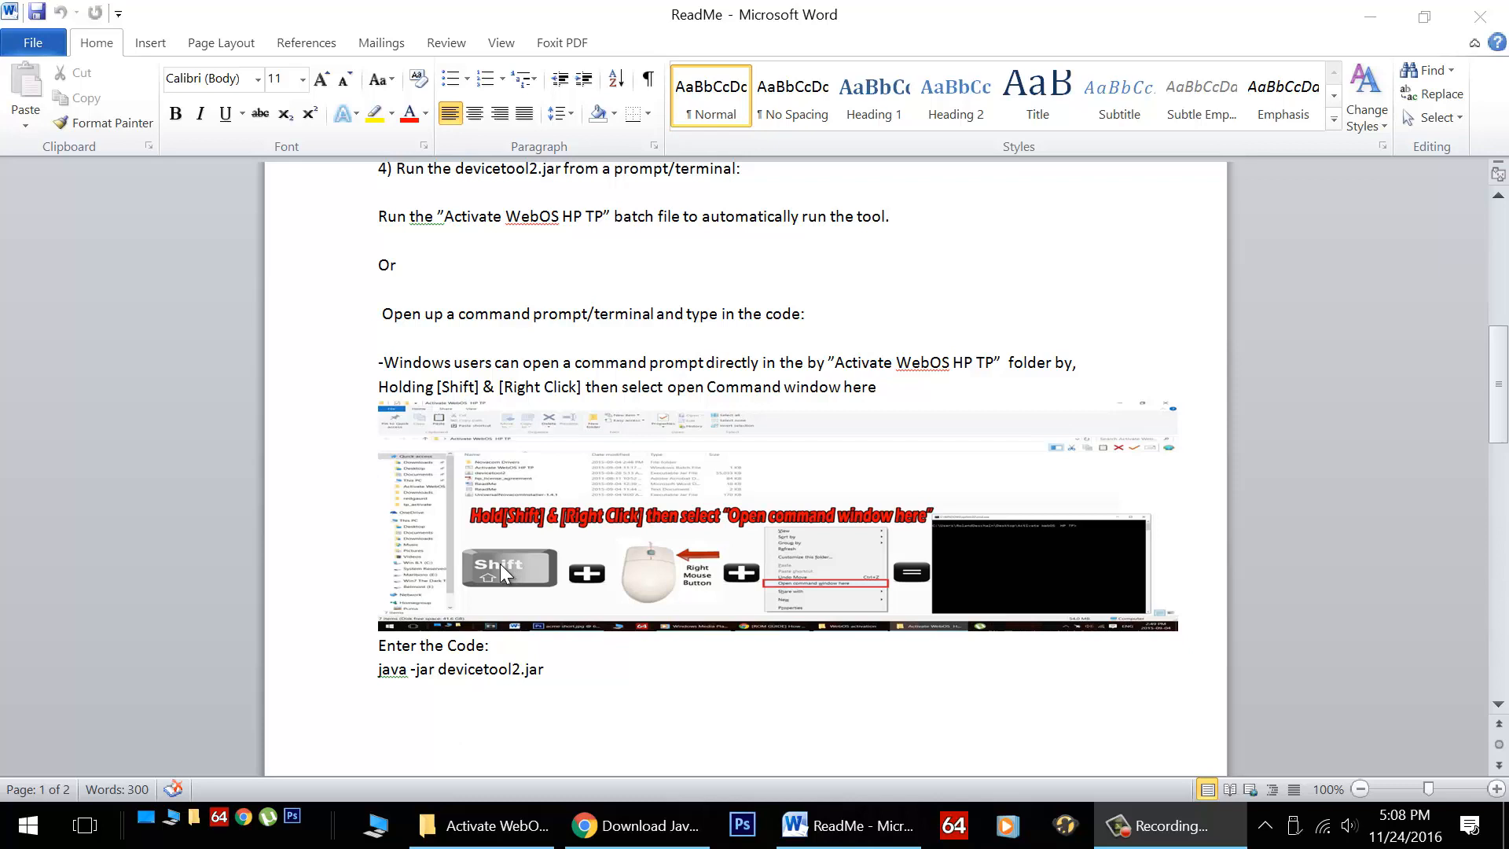
mouse_move(555, 576)
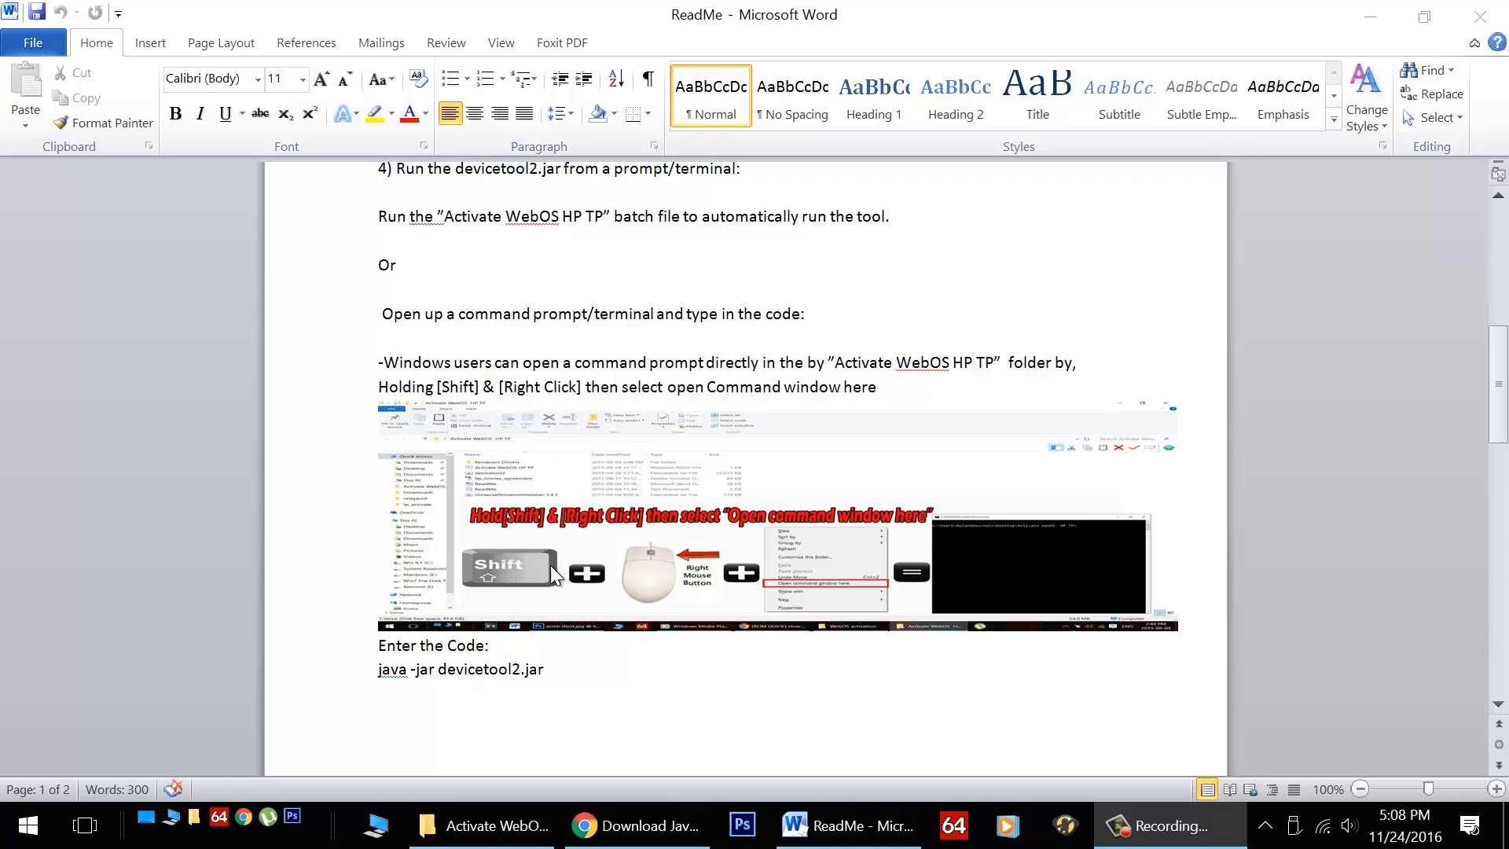
mouse_move(607, 504)
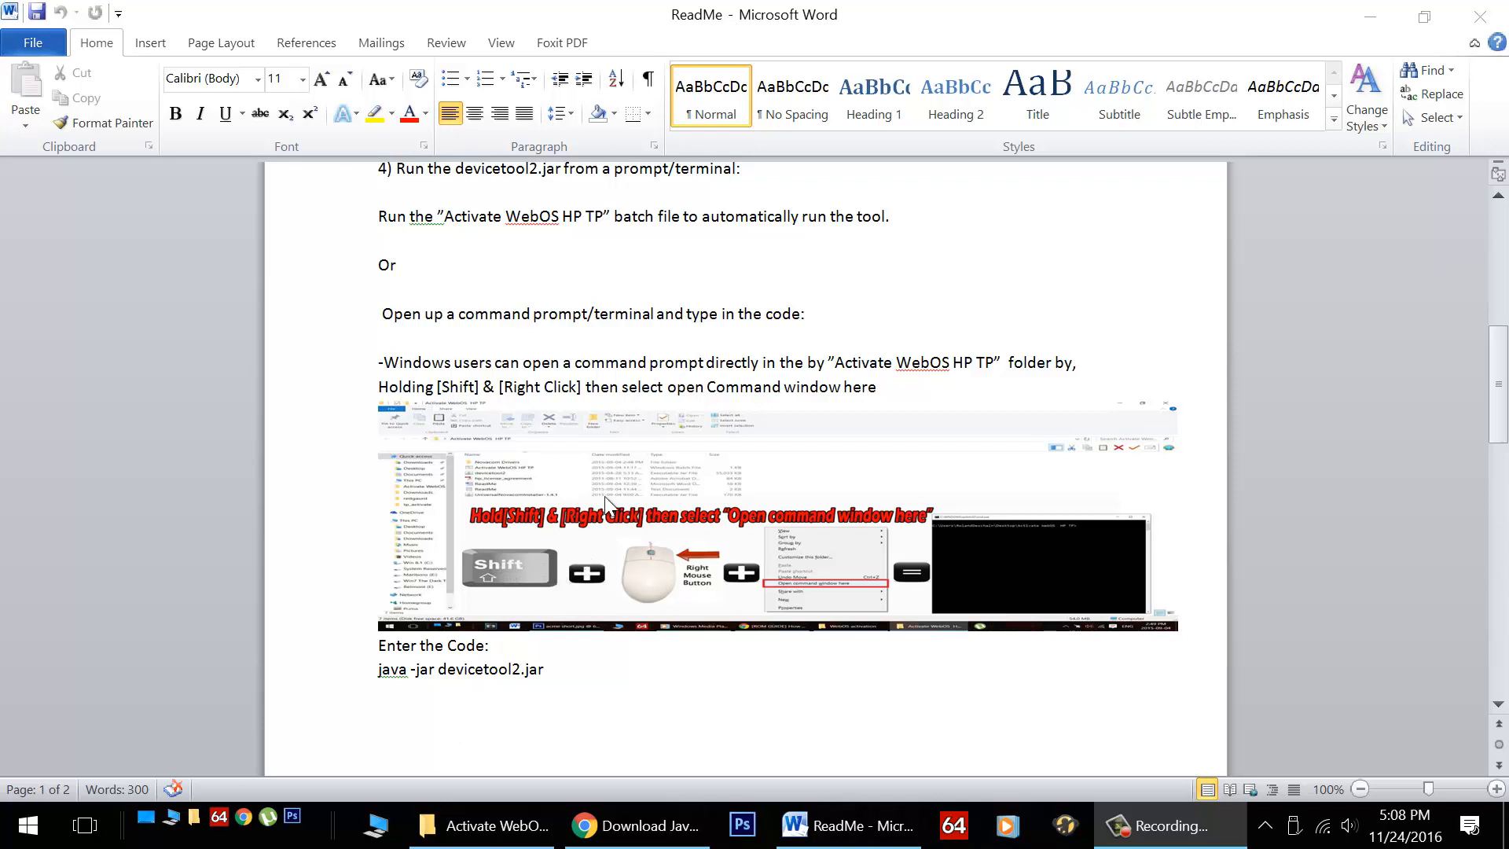
mouse_move(698, 702)
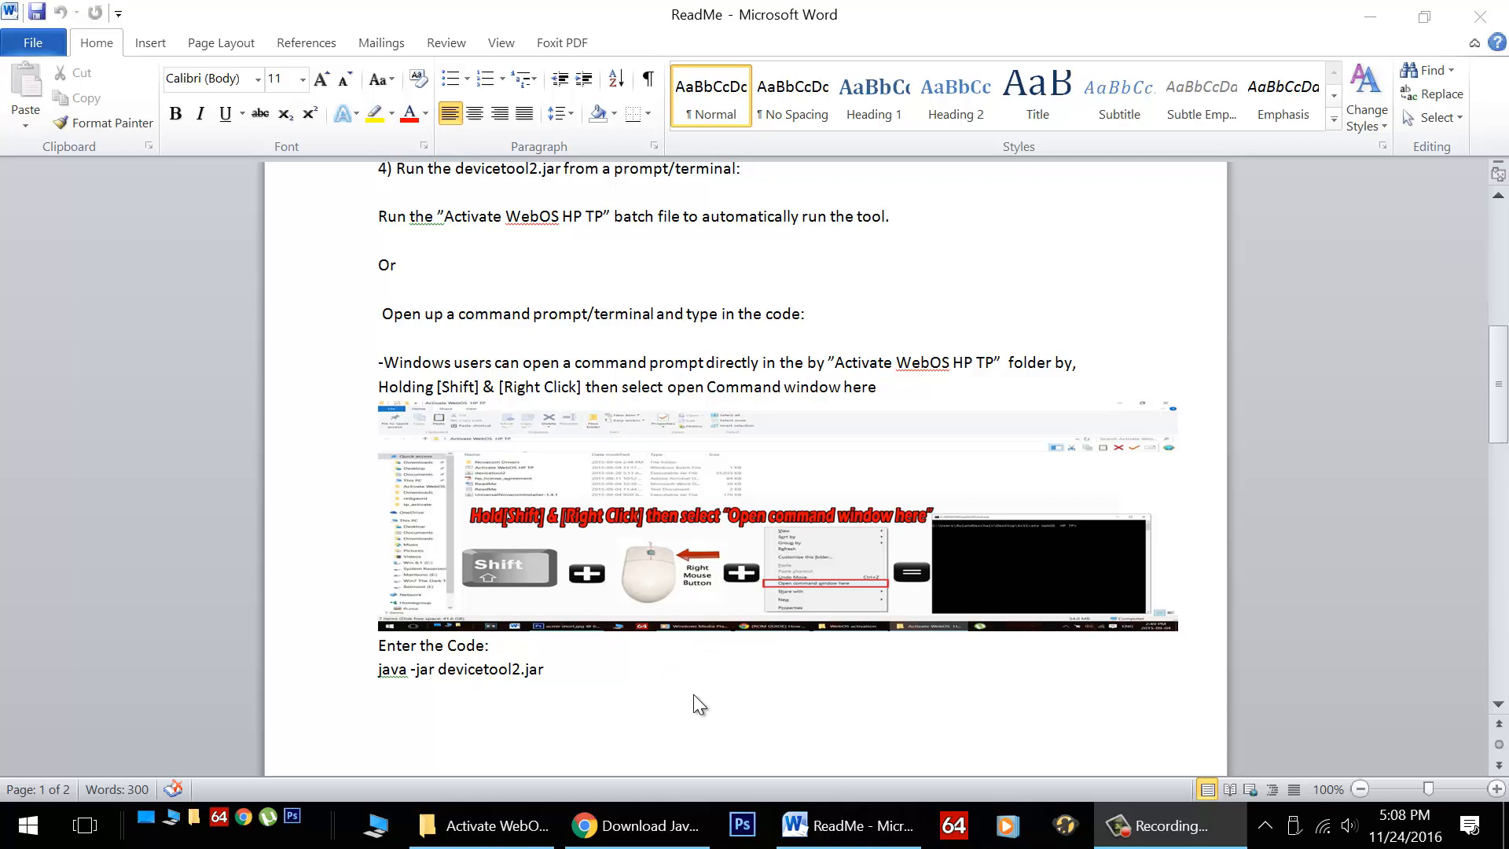
mouse_move(626, 682)
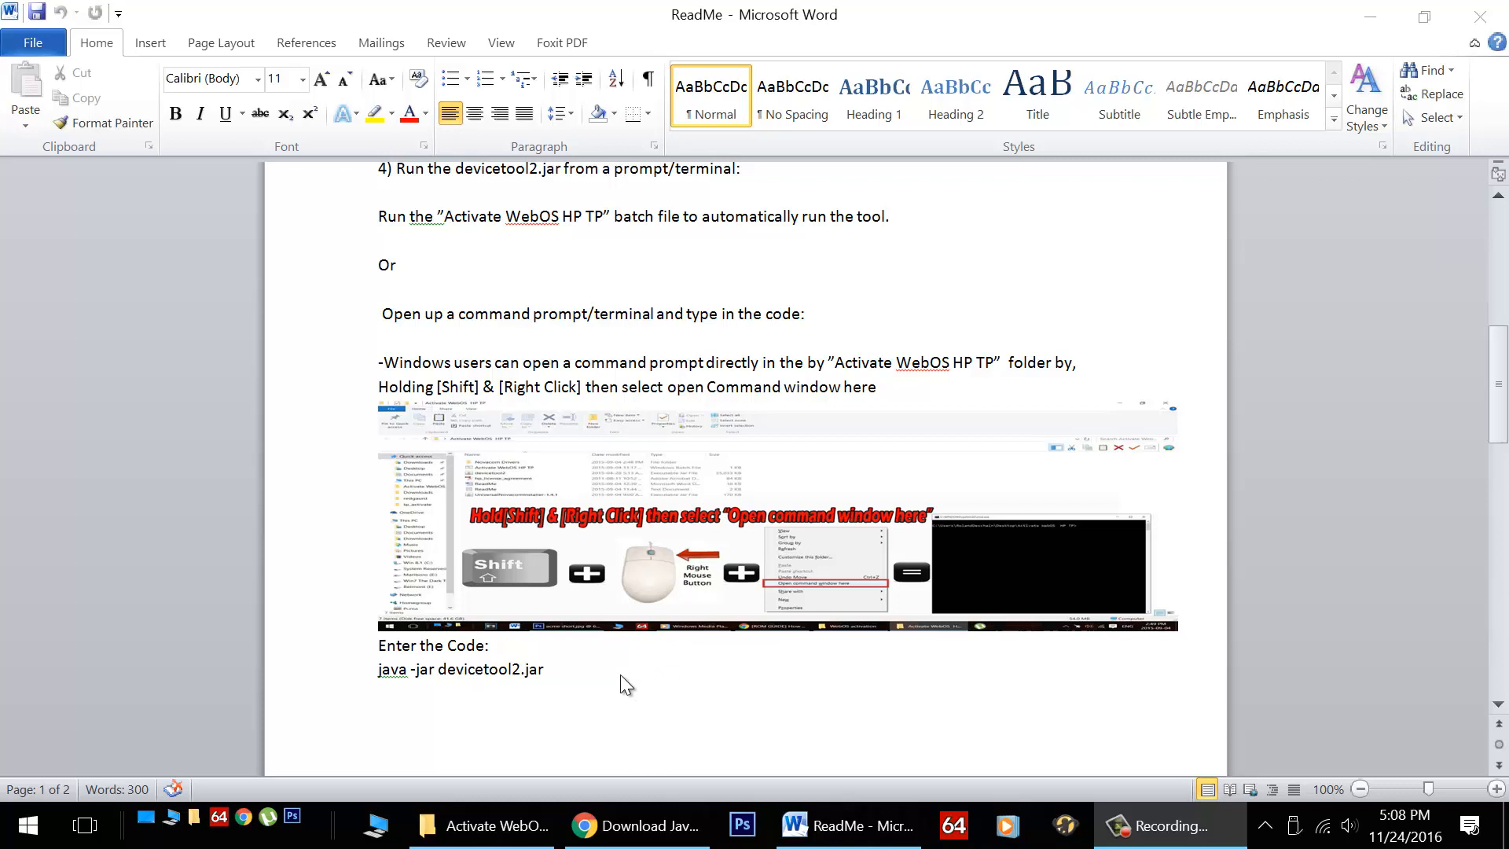
left_click(481, 825)
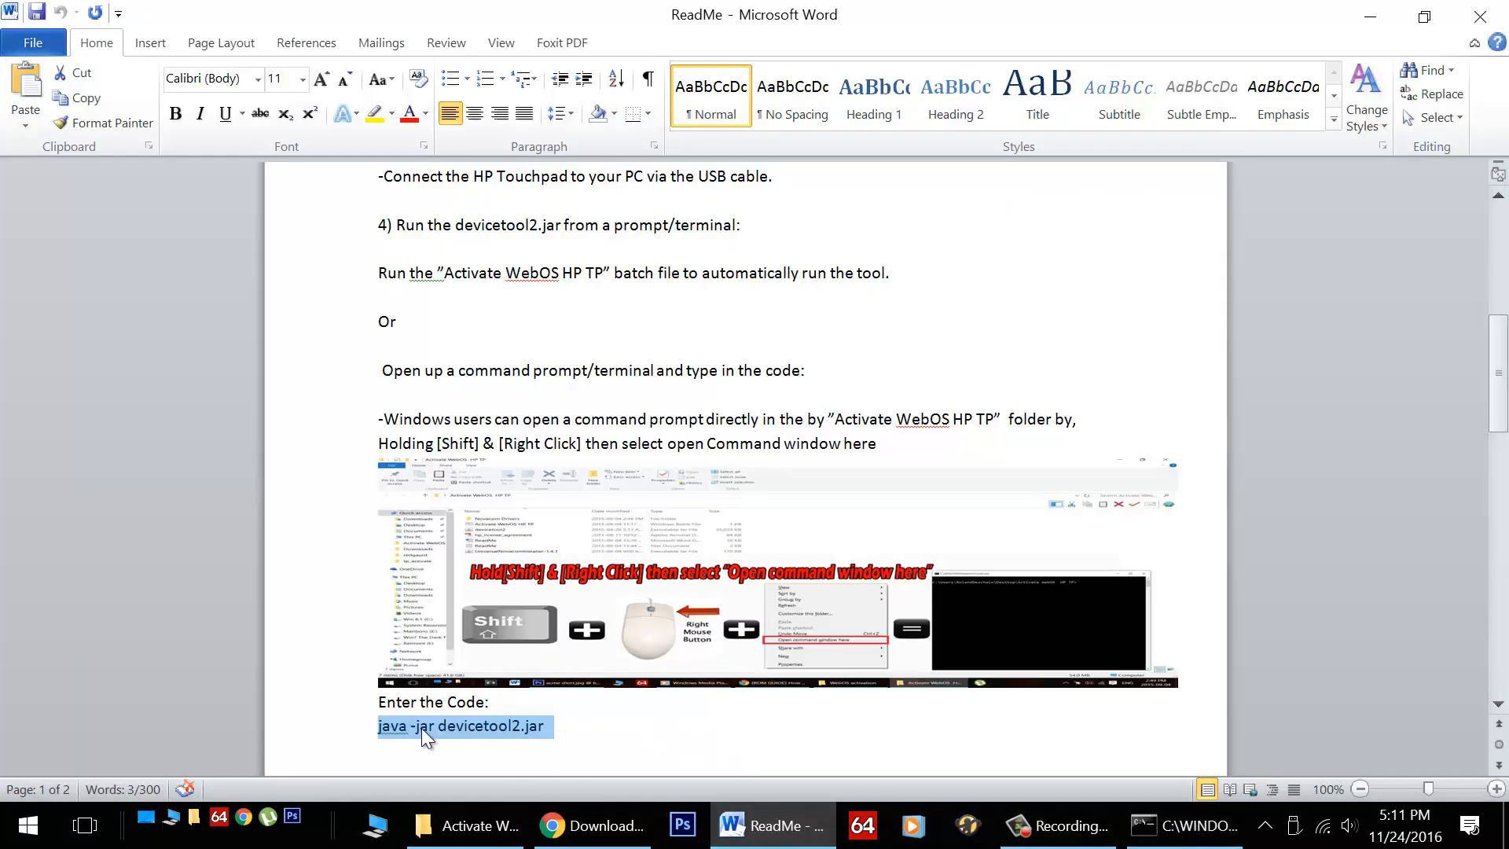
right_click(437, 735)
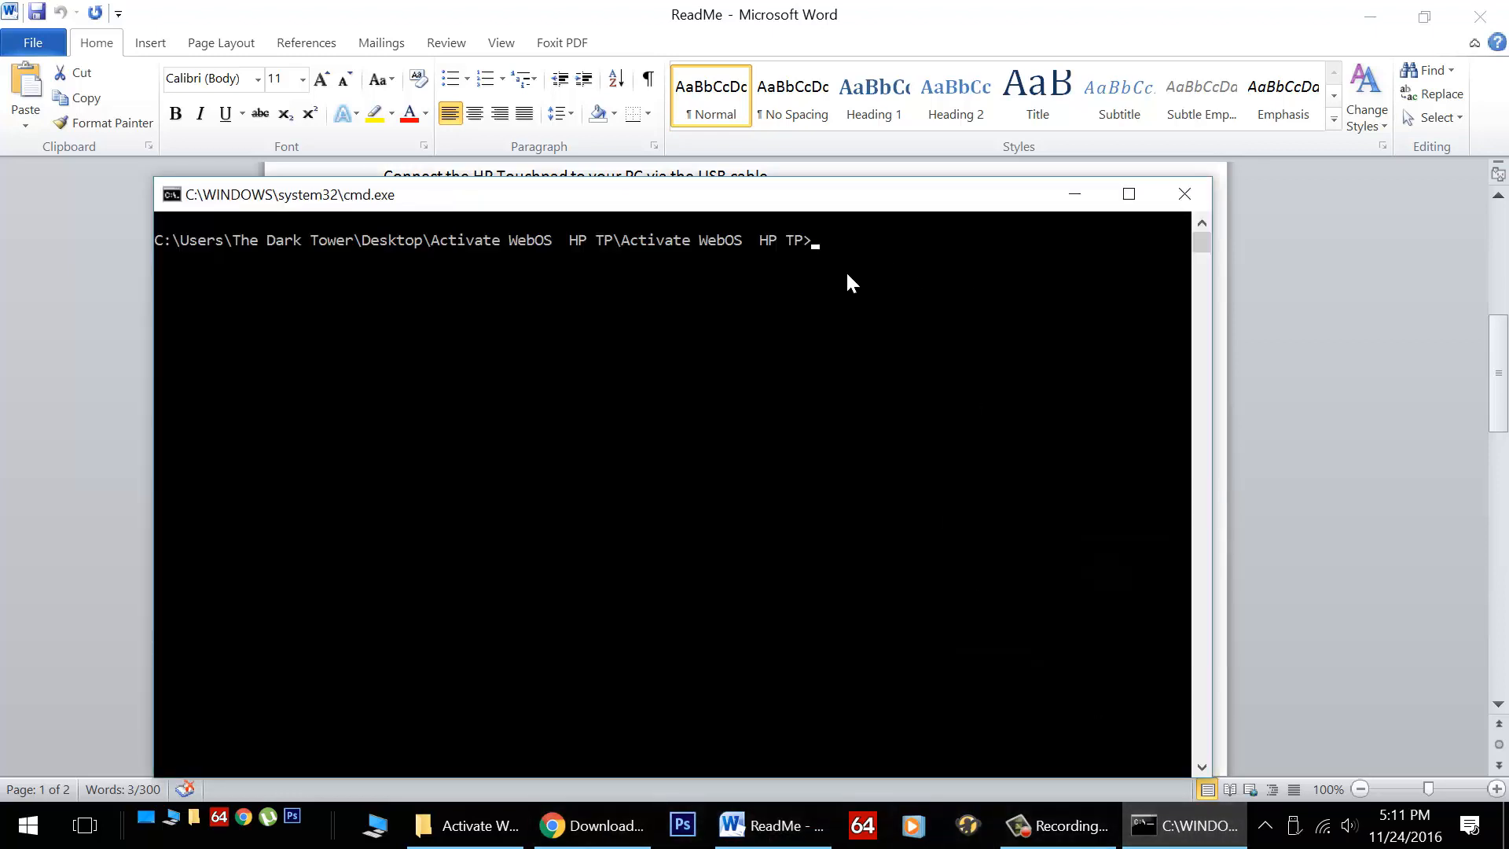
Enter 'java -jar devicetool2.jar' at the prompt in the Activate WebOS HP TP folder
type("java -jar devicetool2.jar")
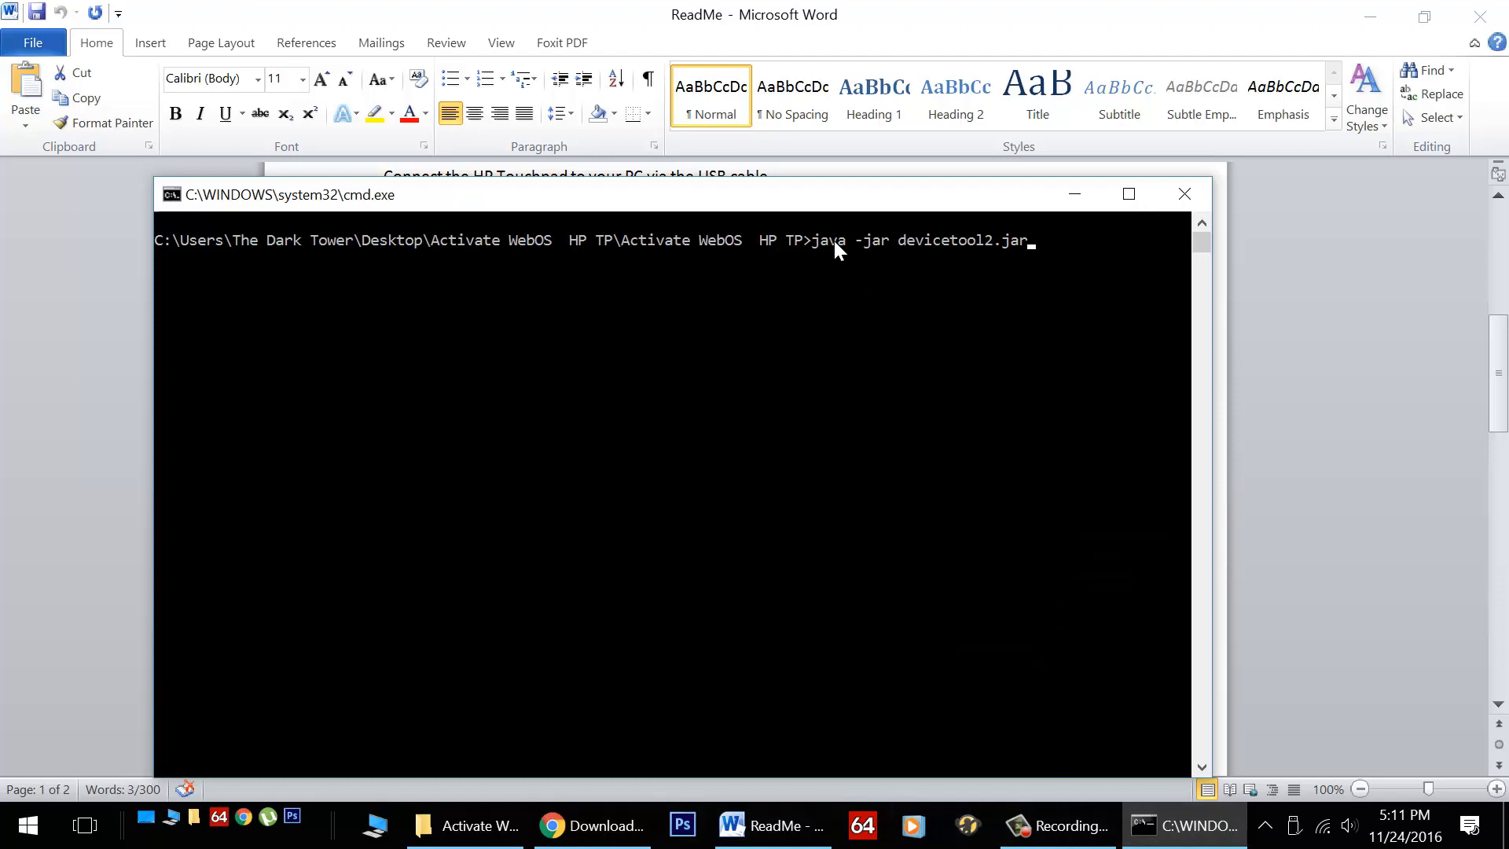
mouse_move(832, 284)
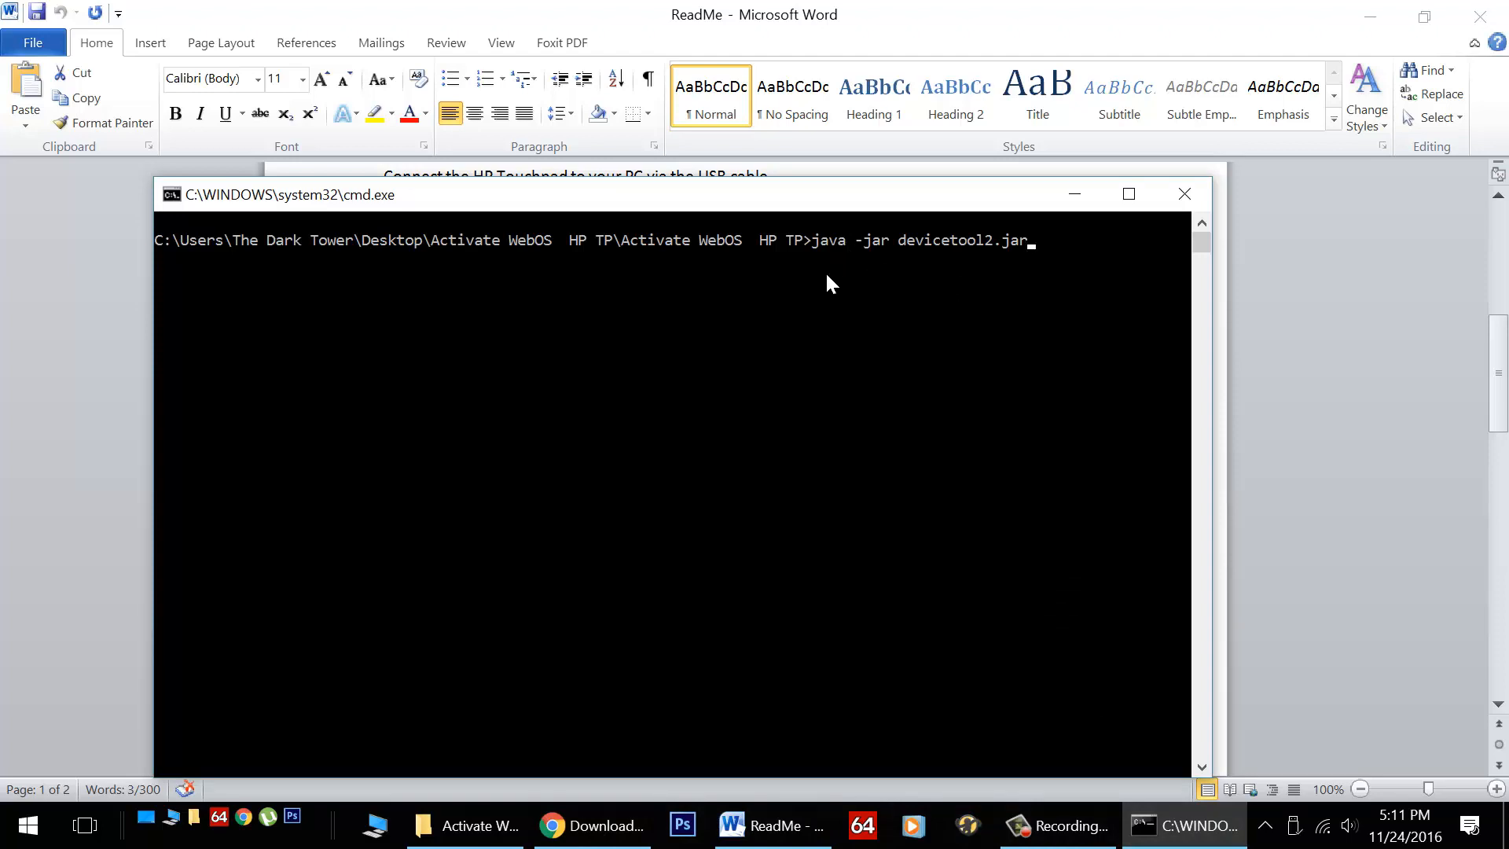
mouse_move(717, 276)
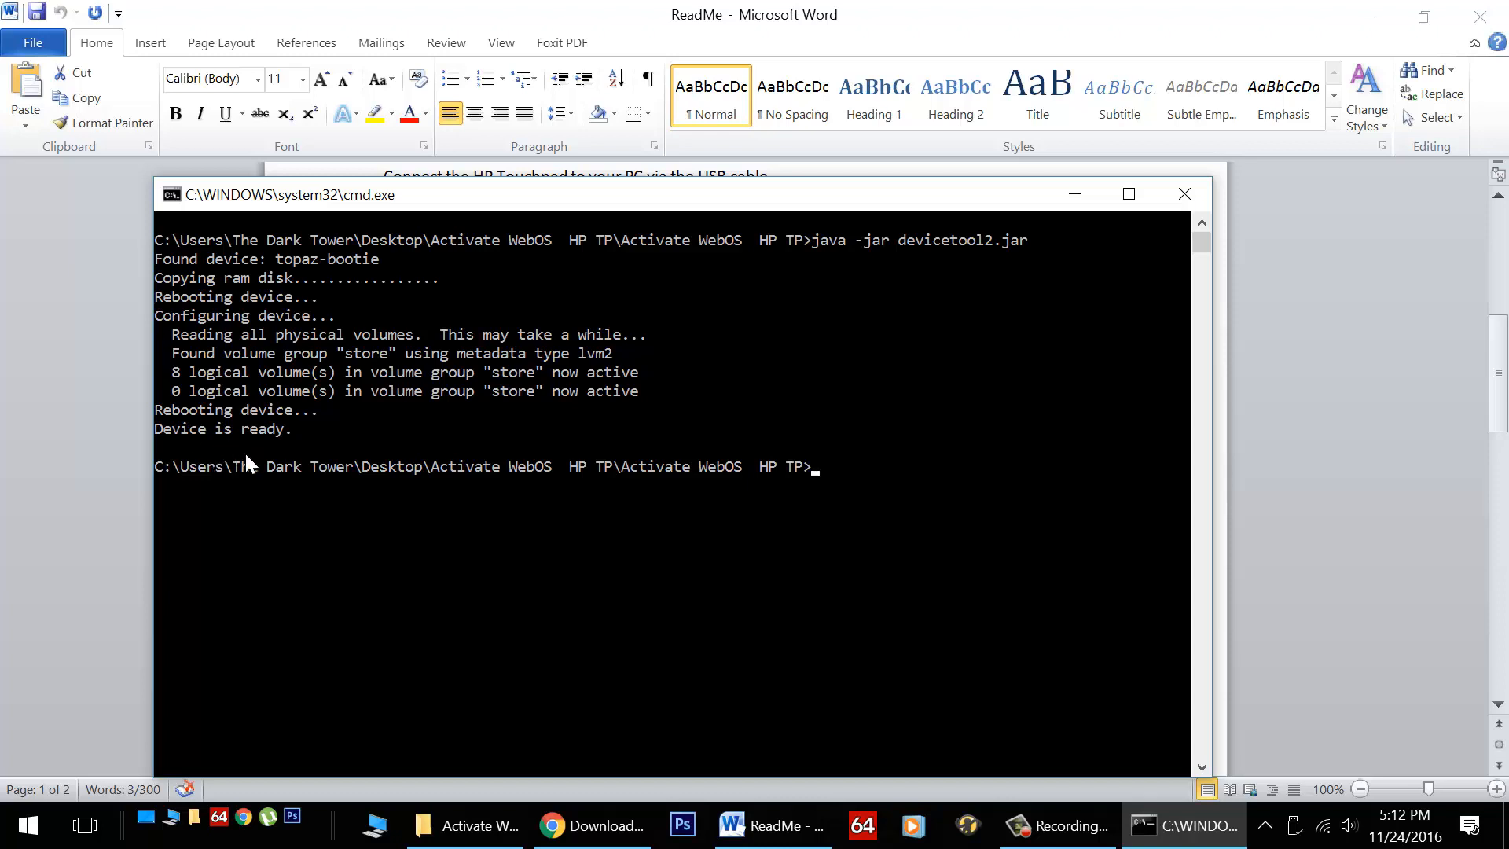
mouse_move(283, 431)
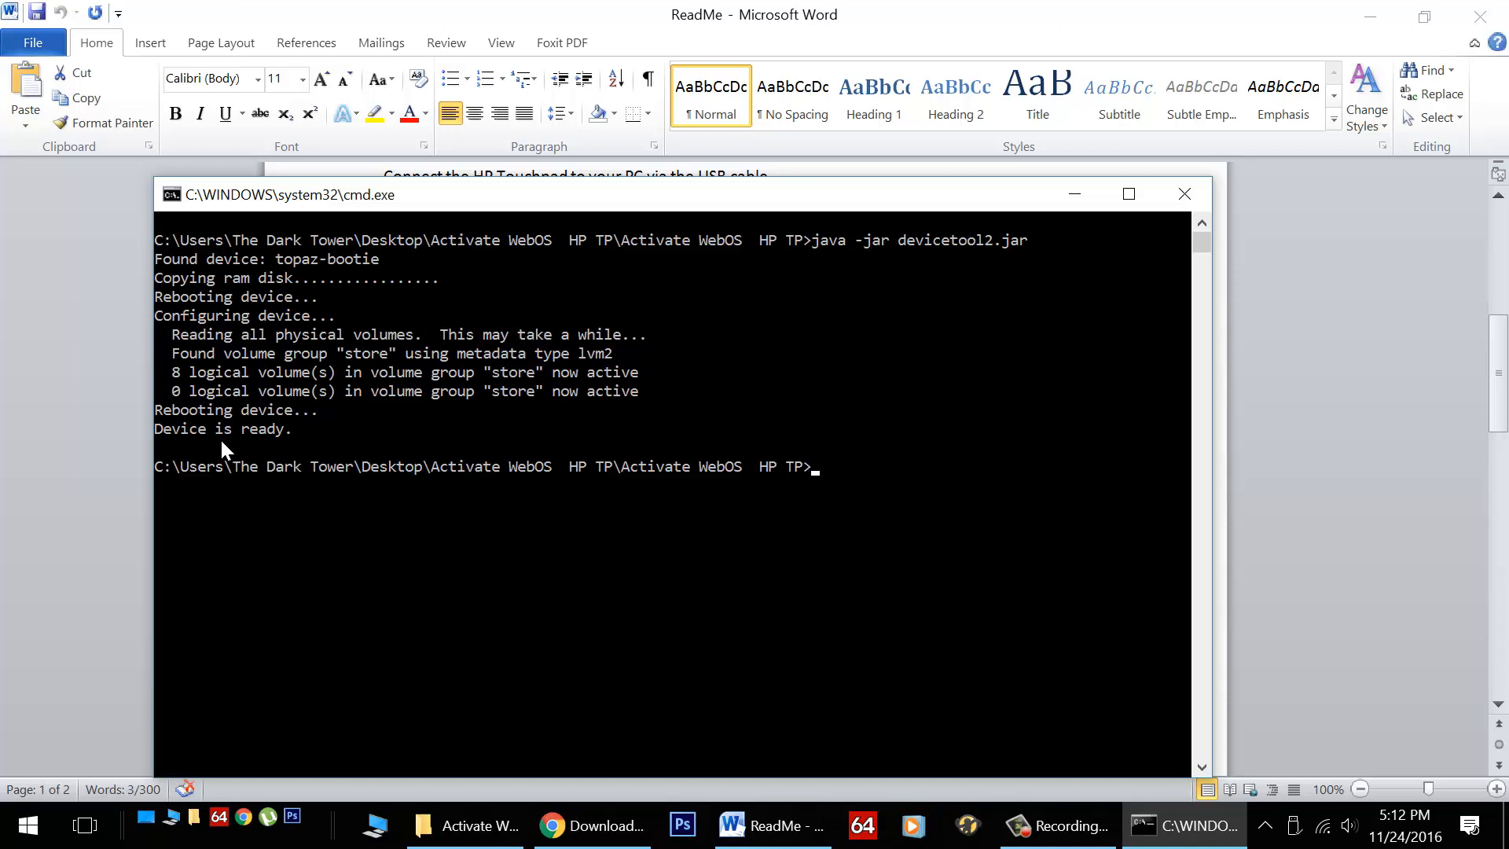
Run Activate WebOS HP TP.bat, continue past its ready message, then close its window
left_click(470, 825)
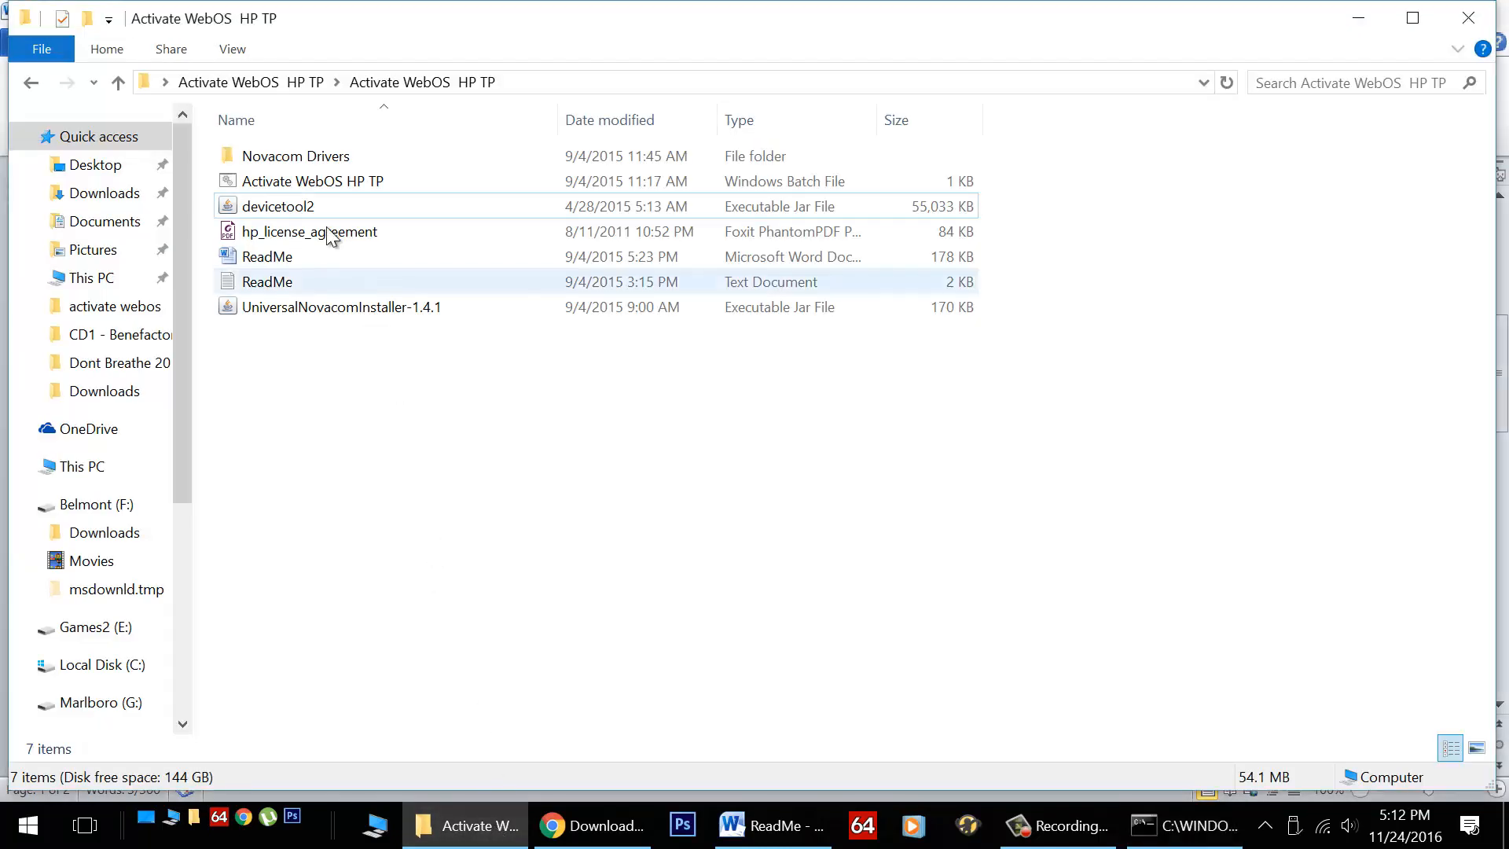
left_click(310, 181)
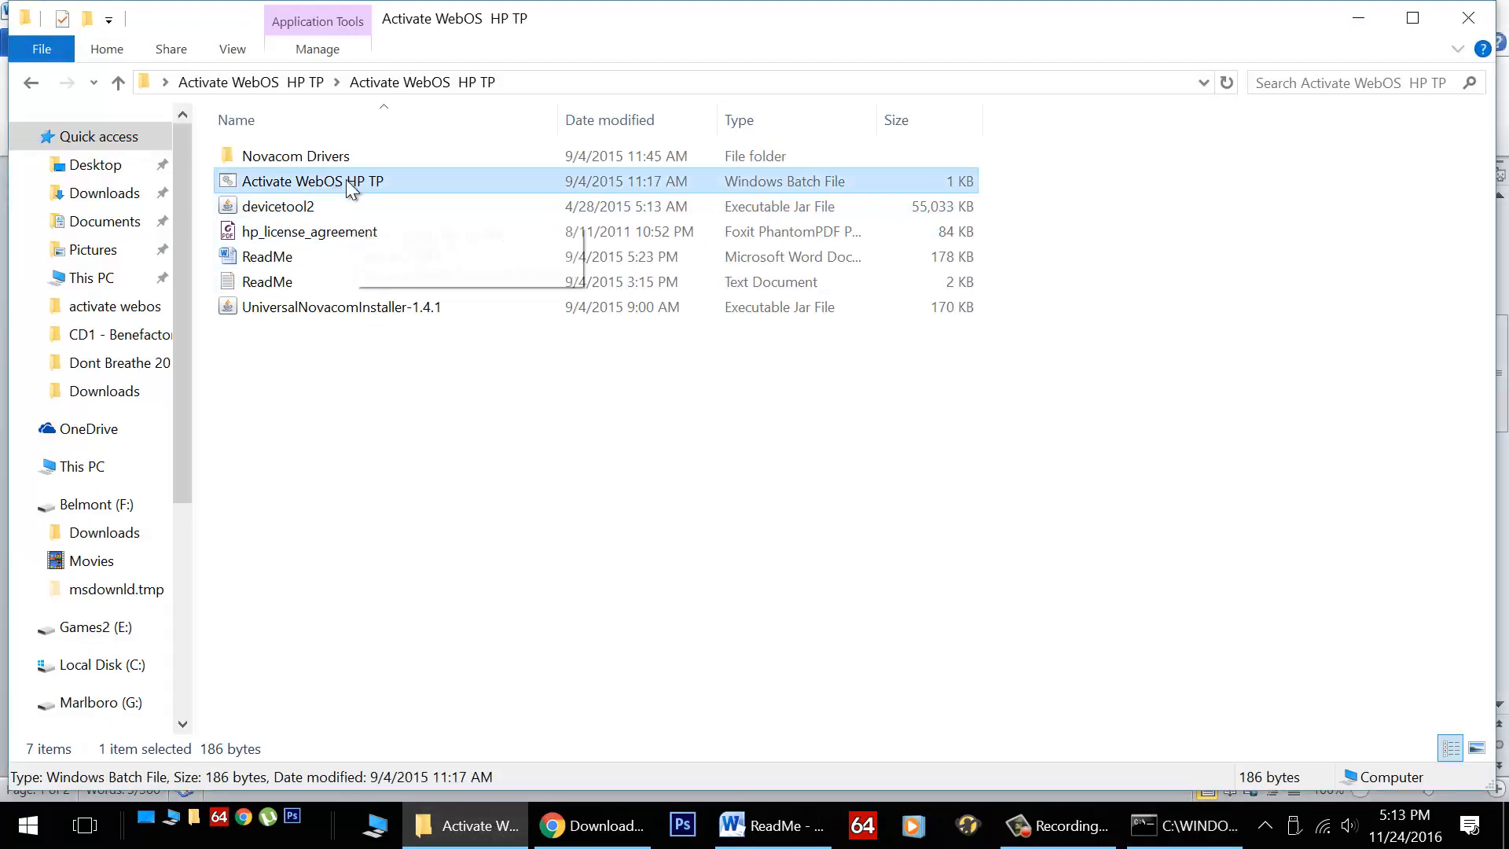
double_click(308, 181)
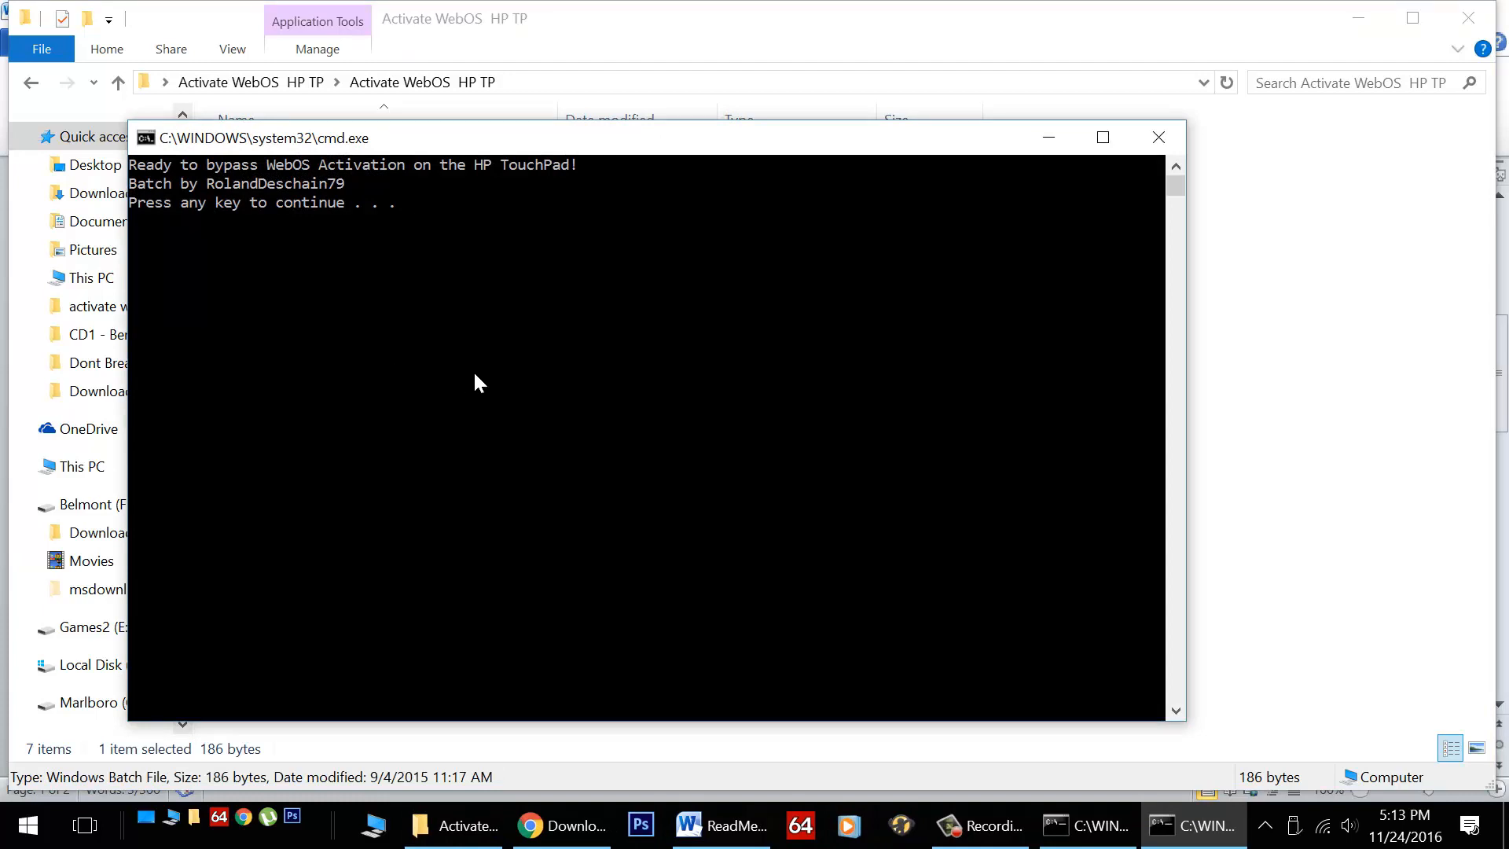
key("enter")
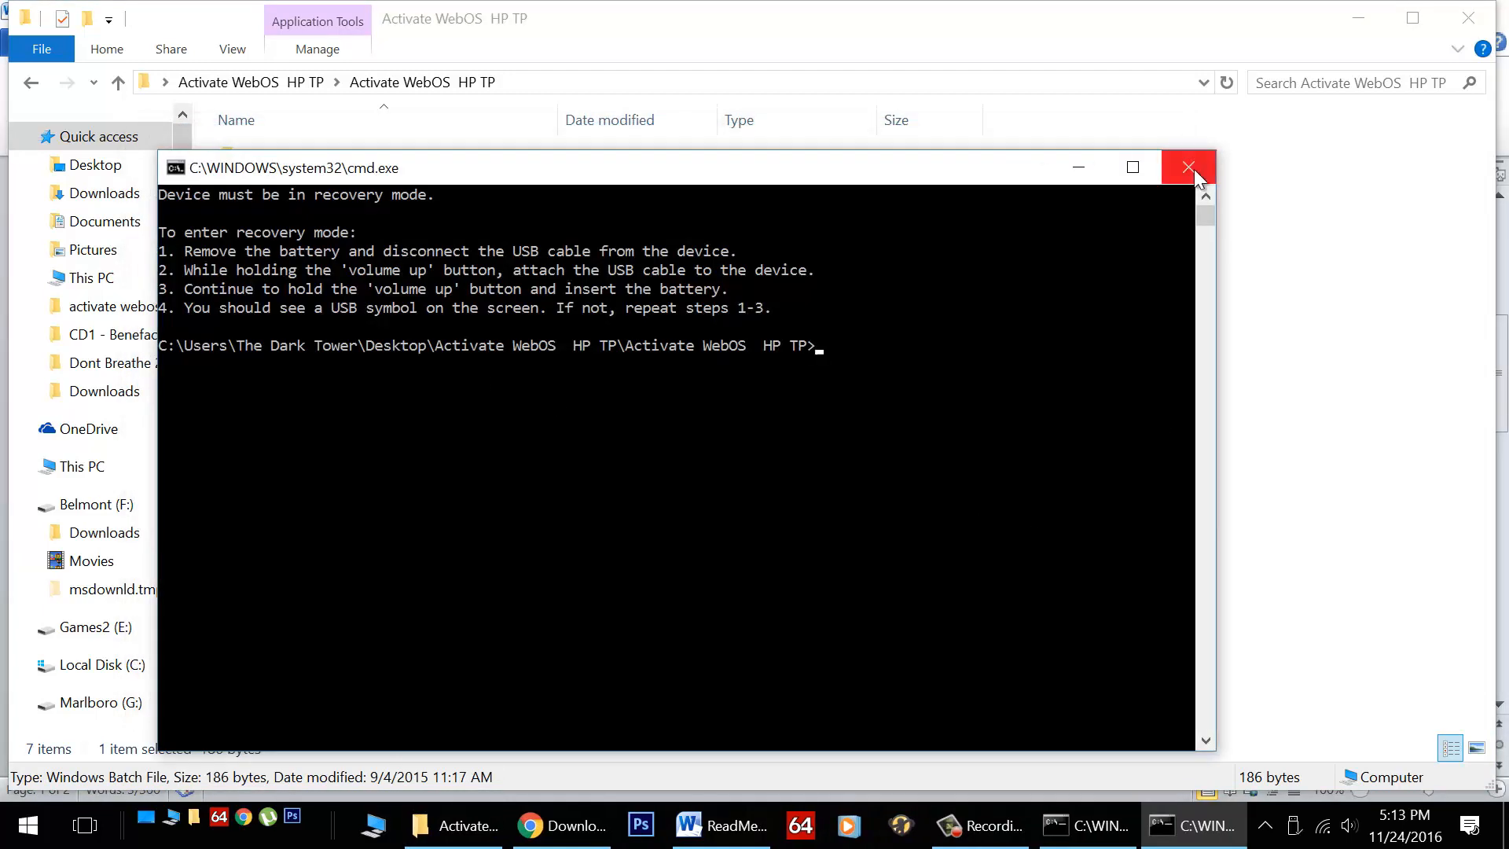
left_click(1188, 167)
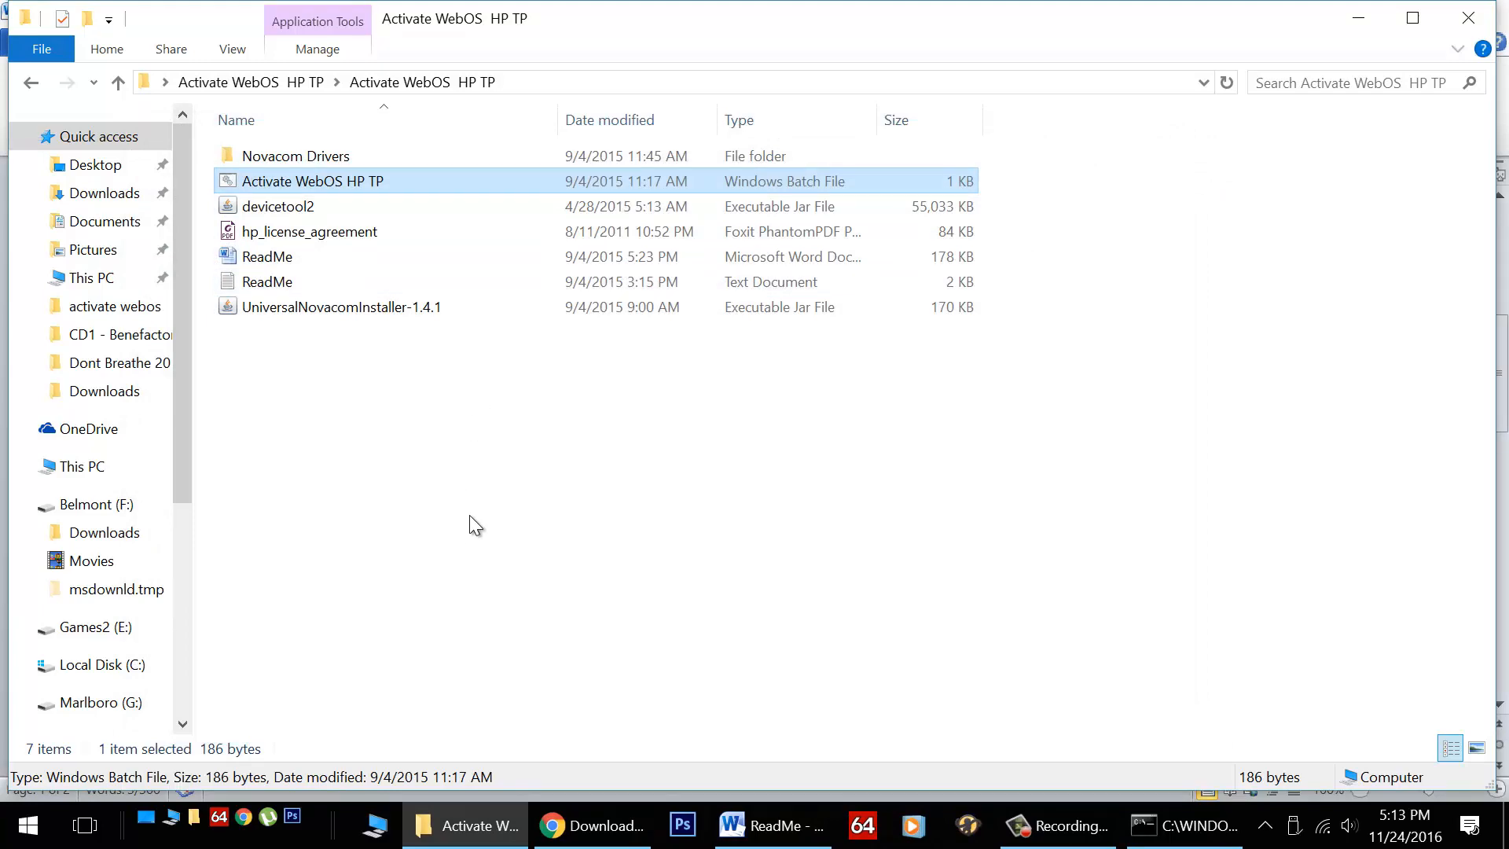
mouse_move(525, 504)
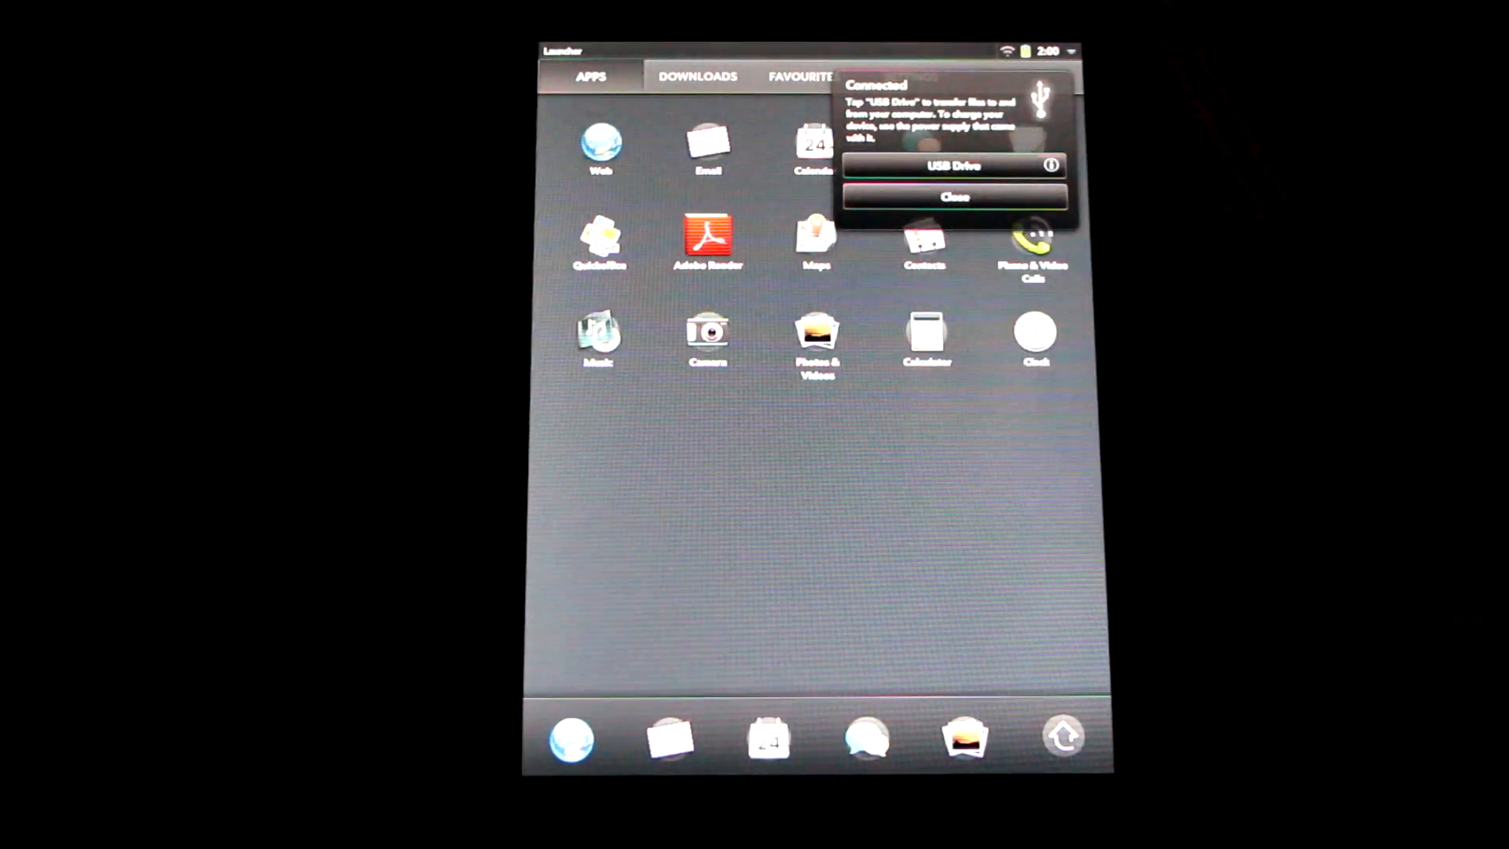
Dismiss the Connected USB notice, view the Settings page, then return to the Apps page
left_click(956, 196)
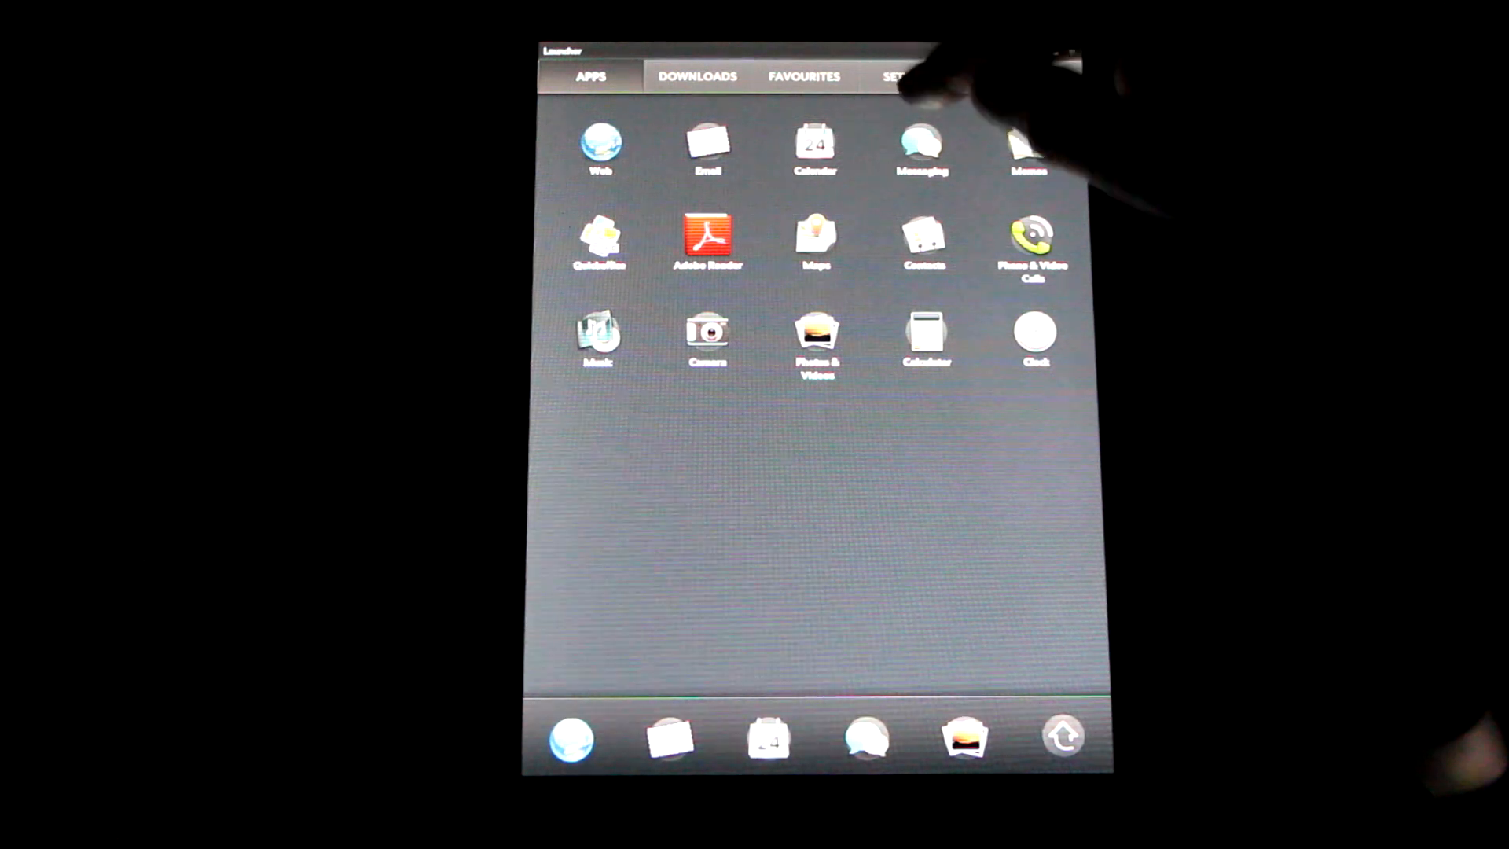
left_click(906, 75)
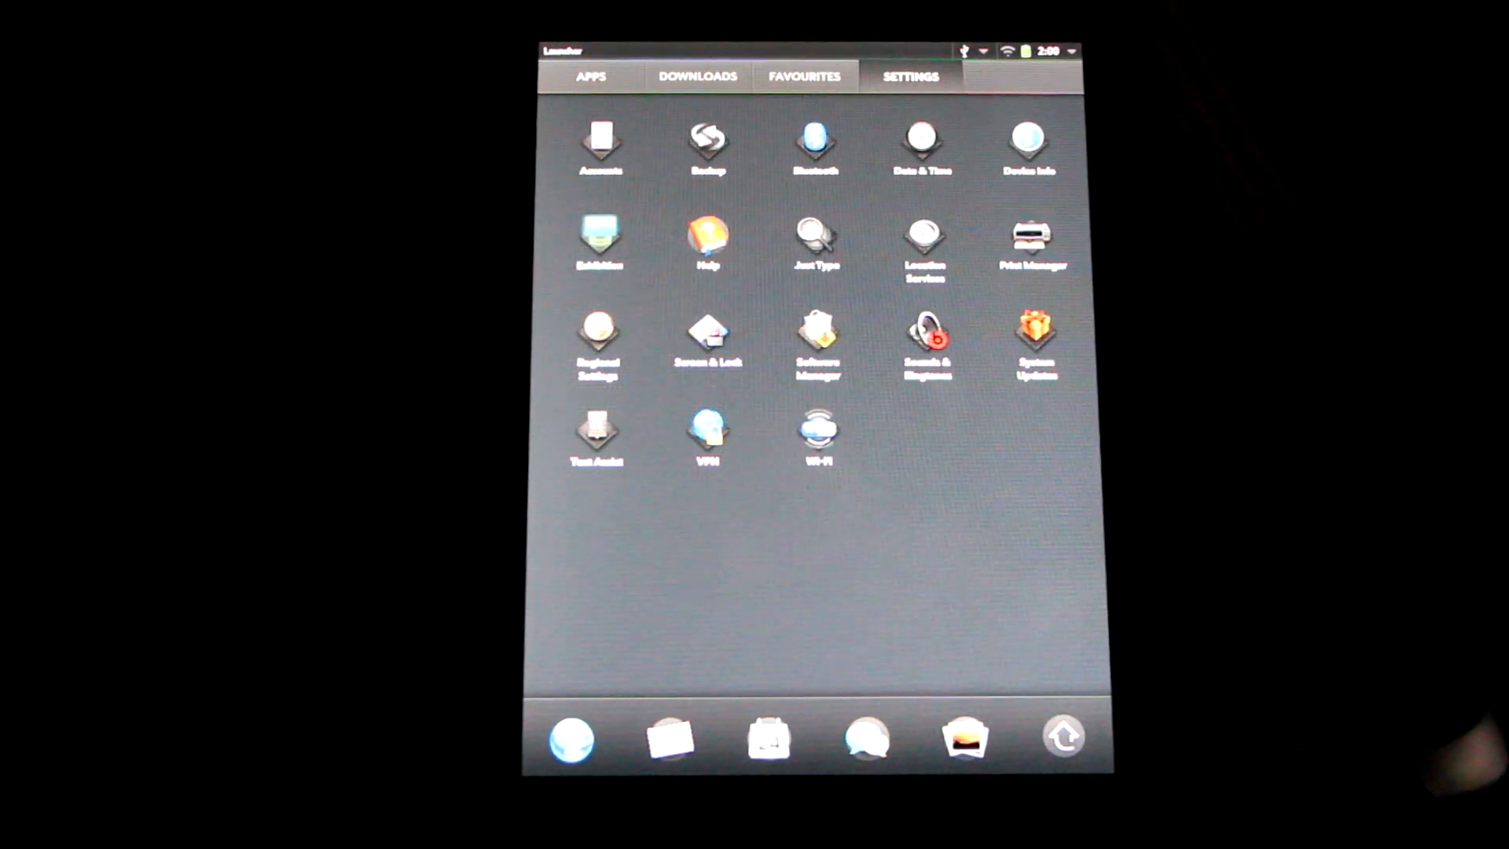
left_click(604, 77)
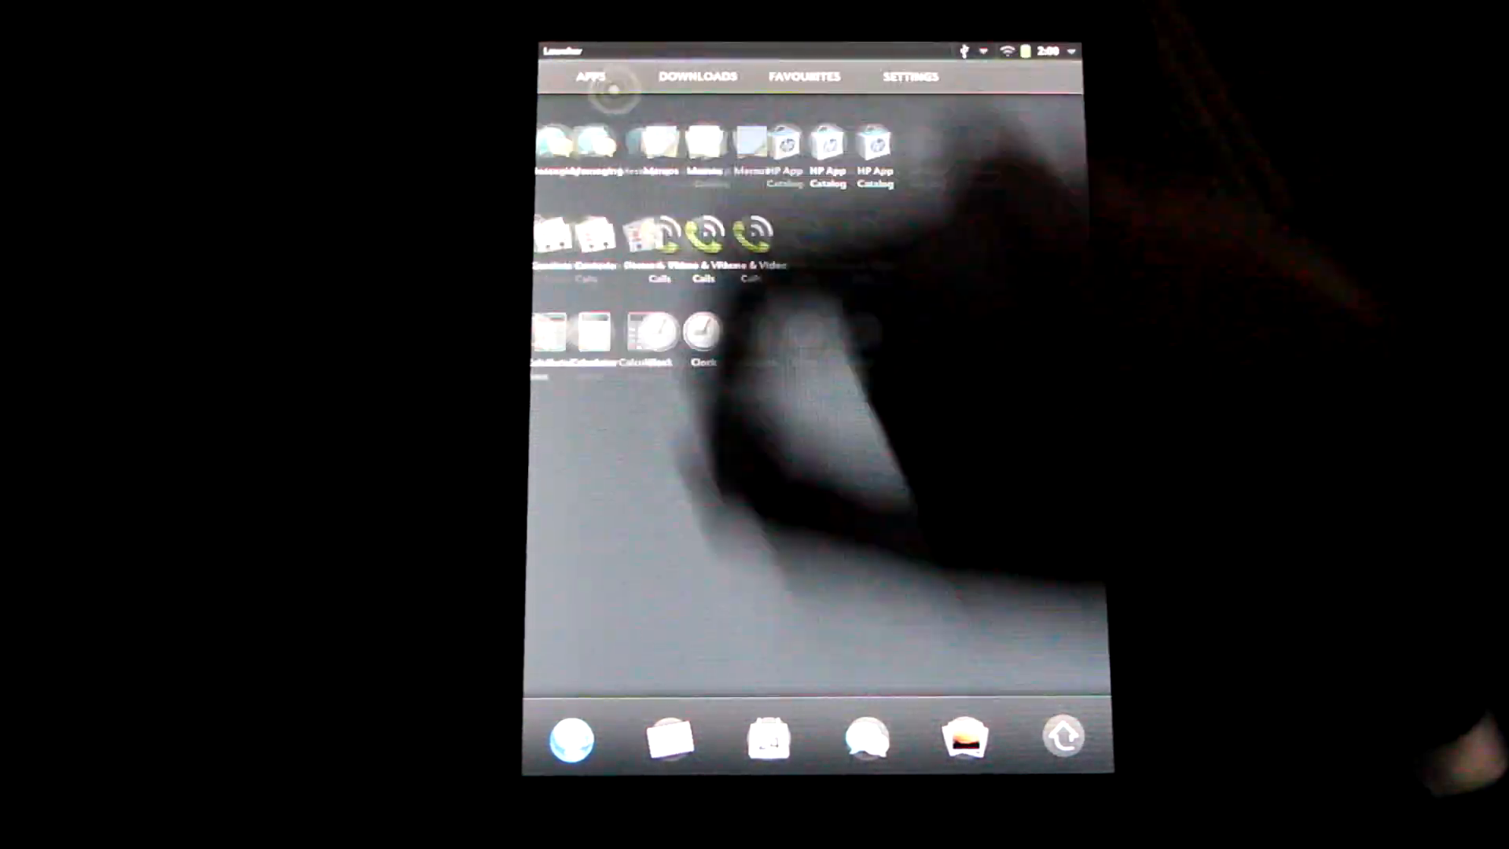